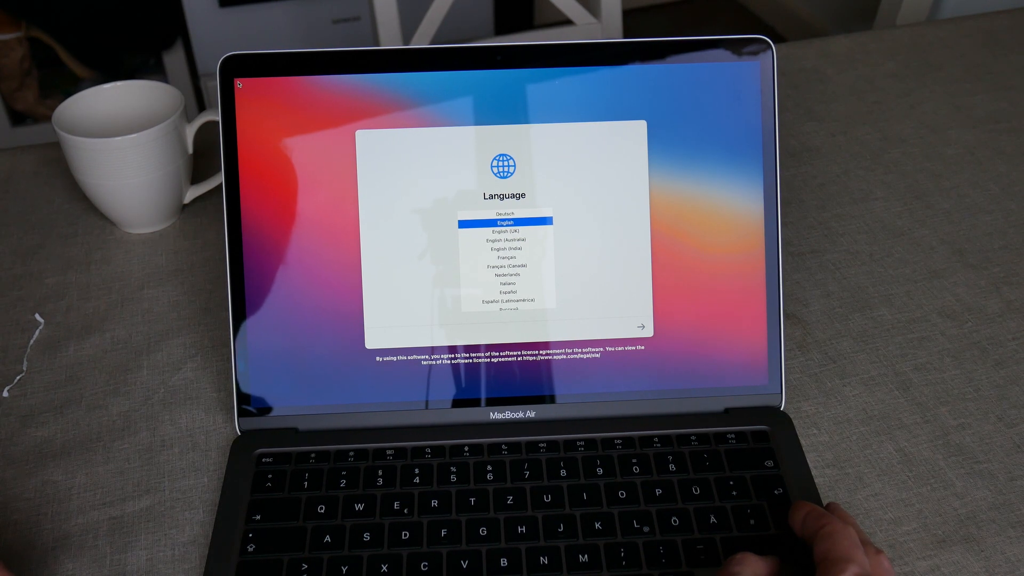
- Confirm German as the Mac's language and continue to the Wi-Fi step
click(503, 214)
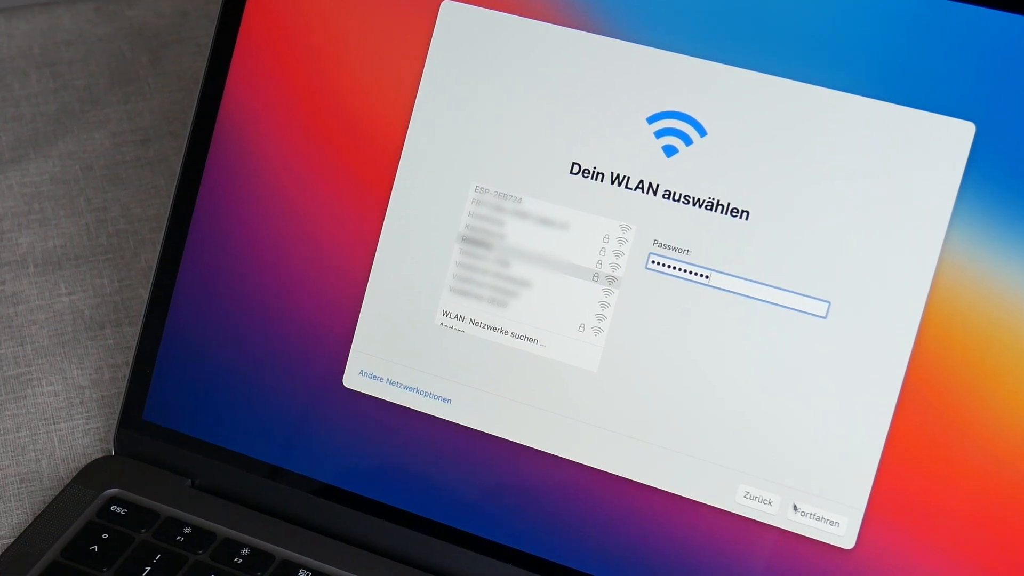
- Join the chosen Wi-Fi network, accept Daten & Datenschutz, and choose 'Von einem Mac…' transfer
click(818, 521)
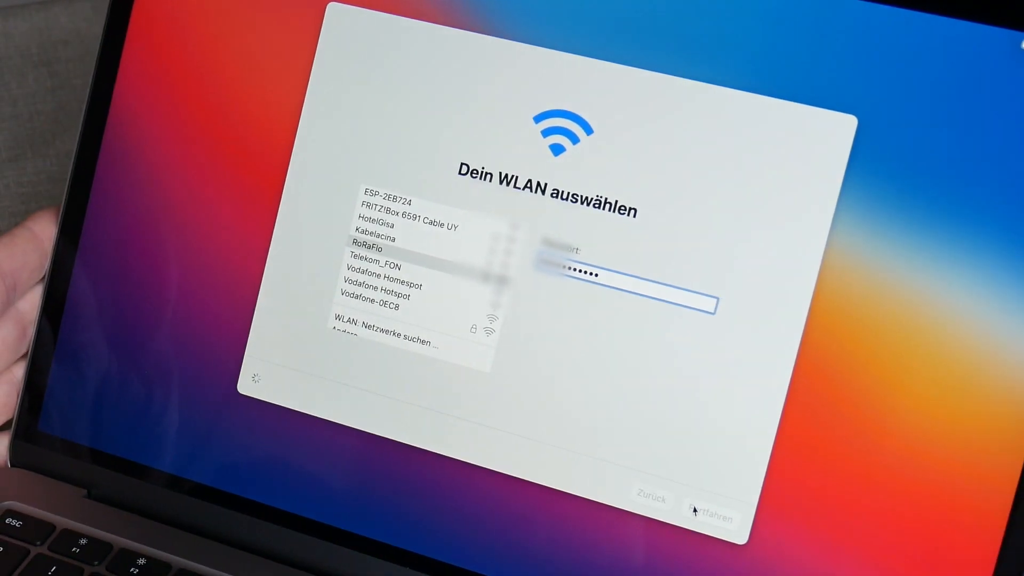
click(707, 518)
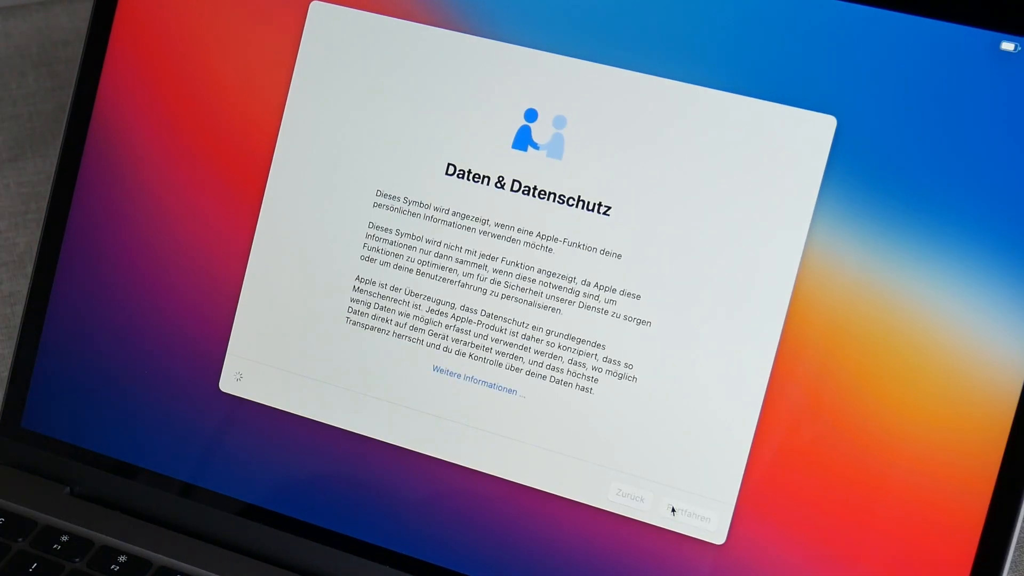
click(688, 518)
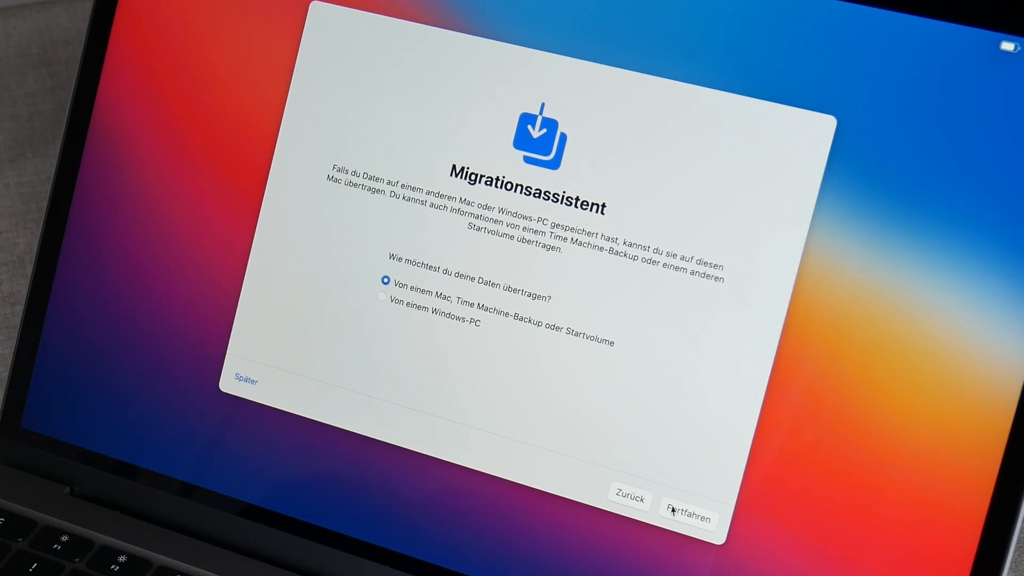
click(687, 518)
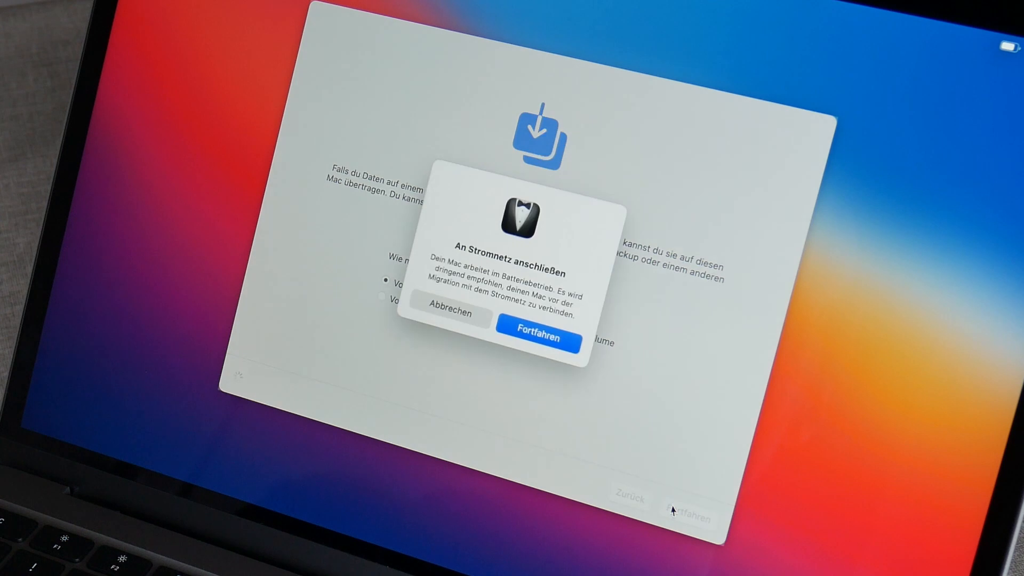